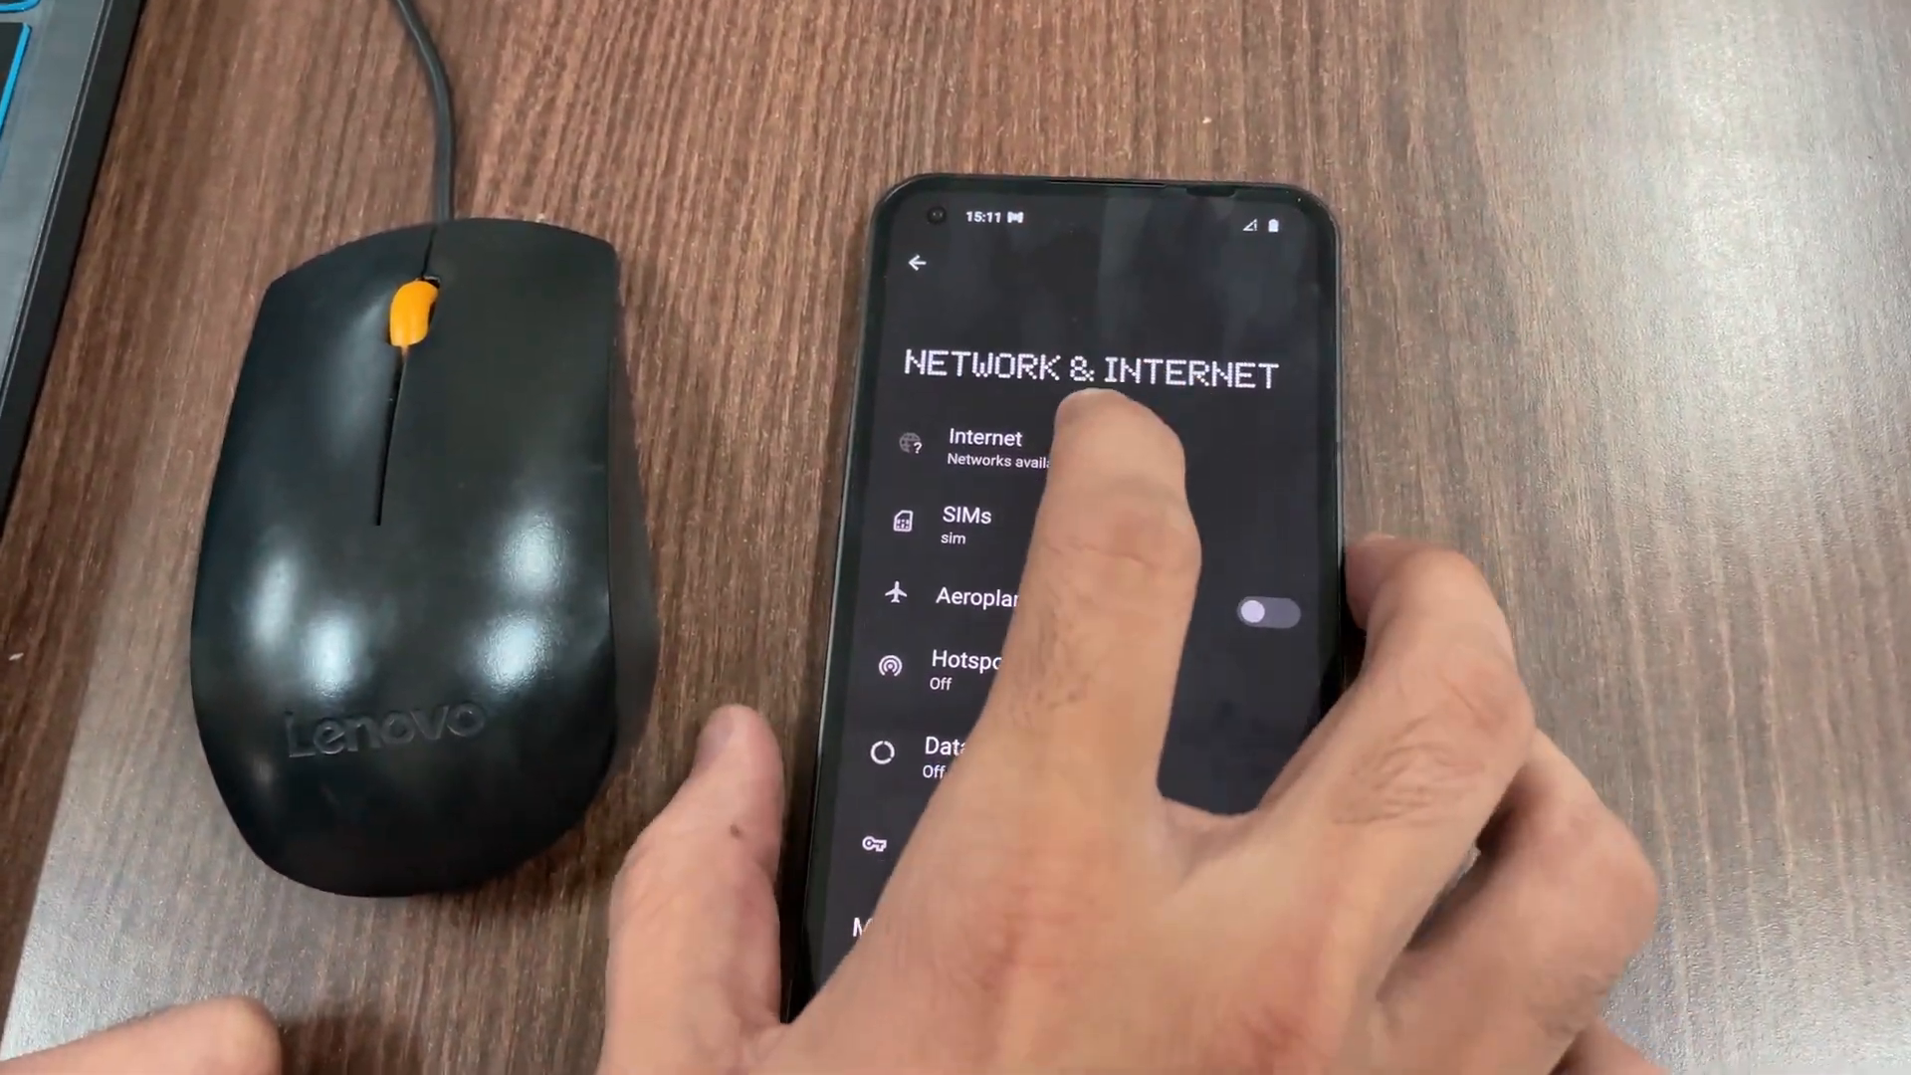
# Open the SIM's Access Point Names list from the Internet settings
pyautogui.click(984, 449)
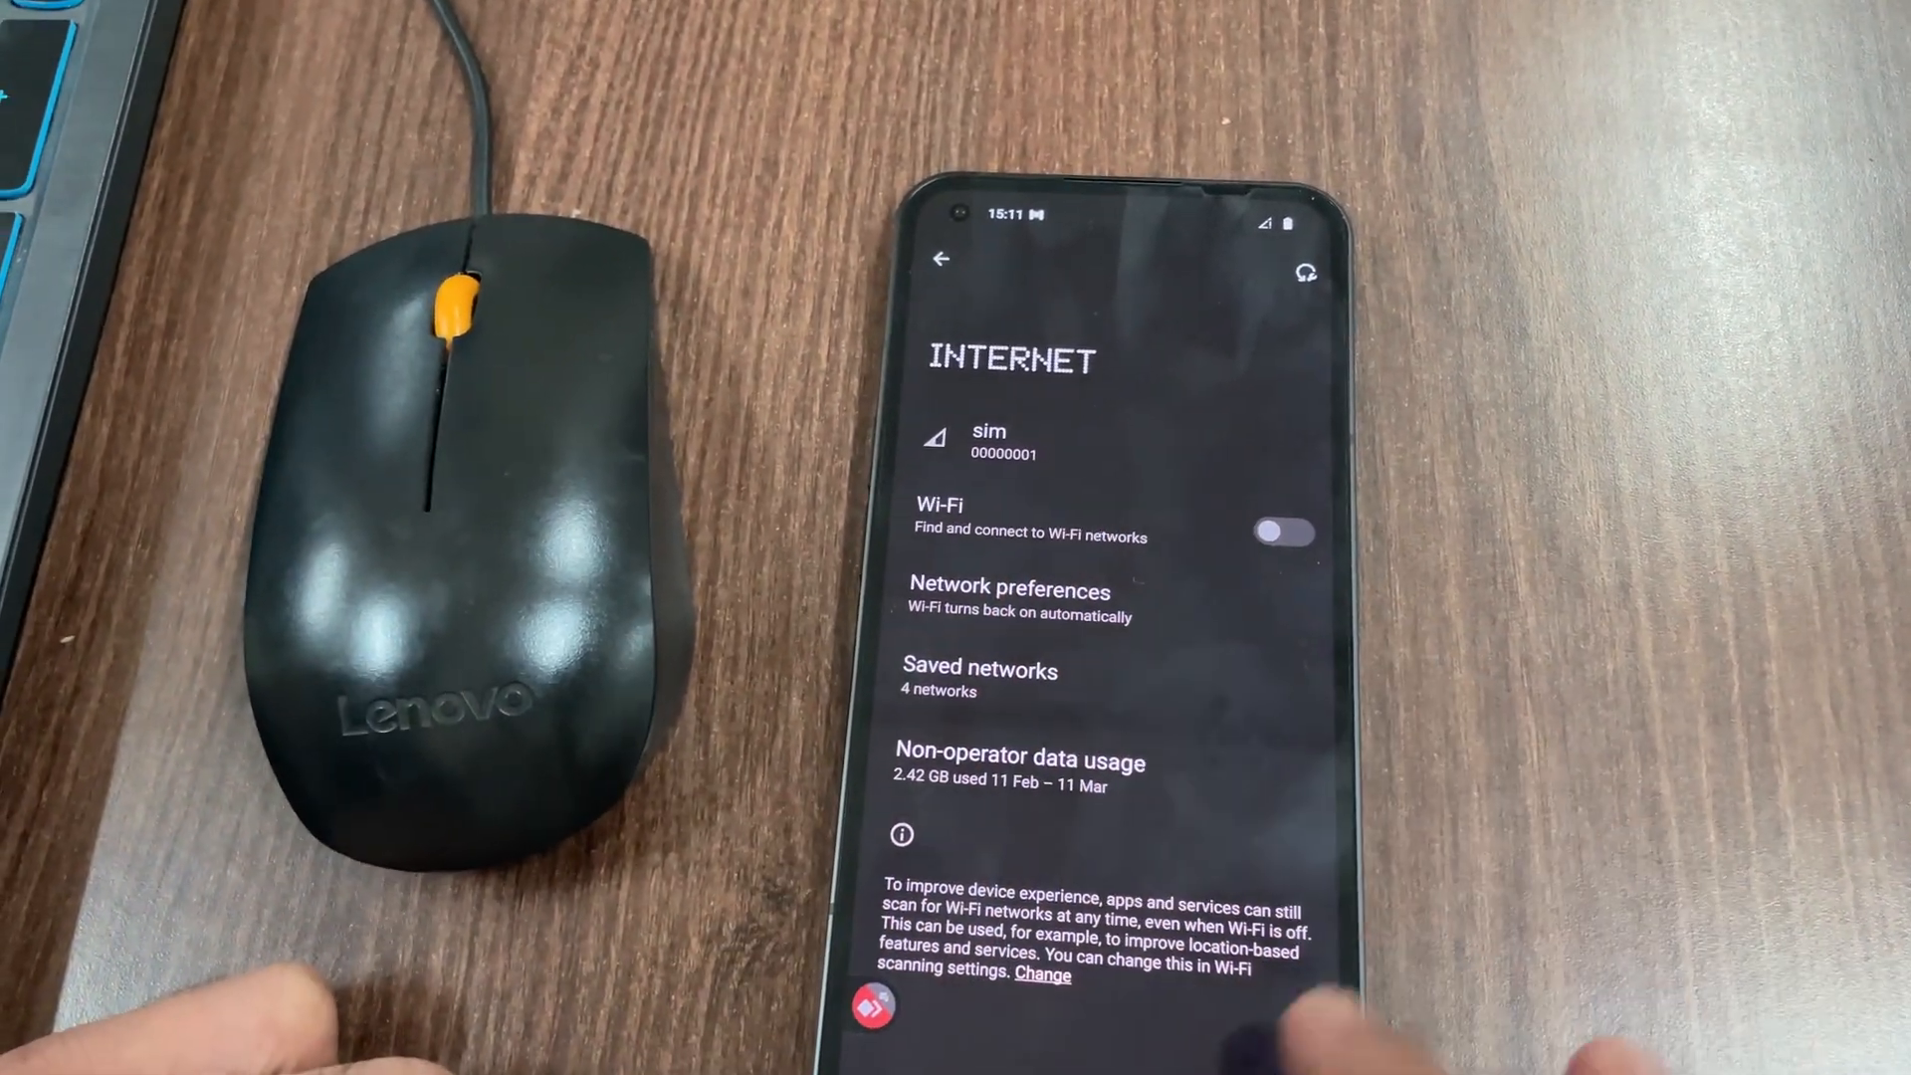
pyautogui.click(989, 441)
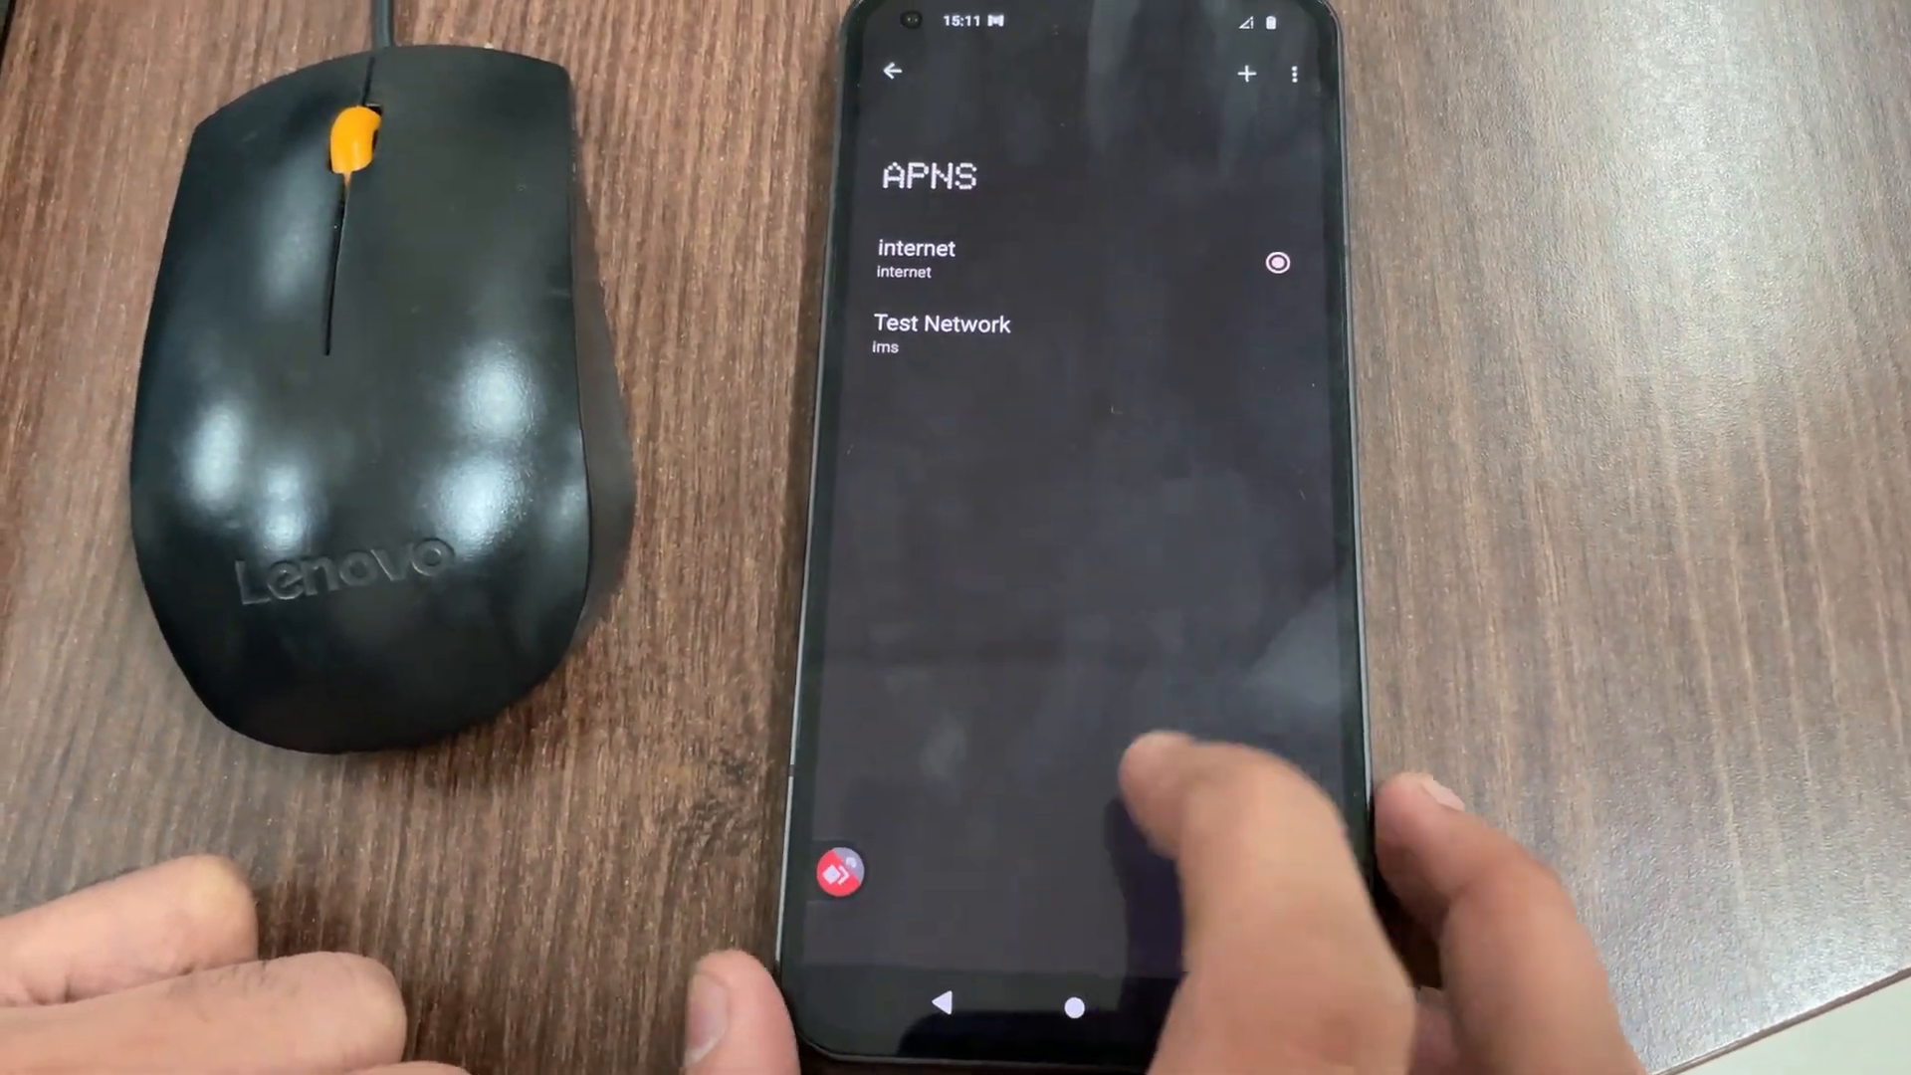
# Inspect the internet APN's fields, then play the 1000 BEAUTIFUL ANIMALS 8K video in YouTube
pyautogui.click(916, 259)
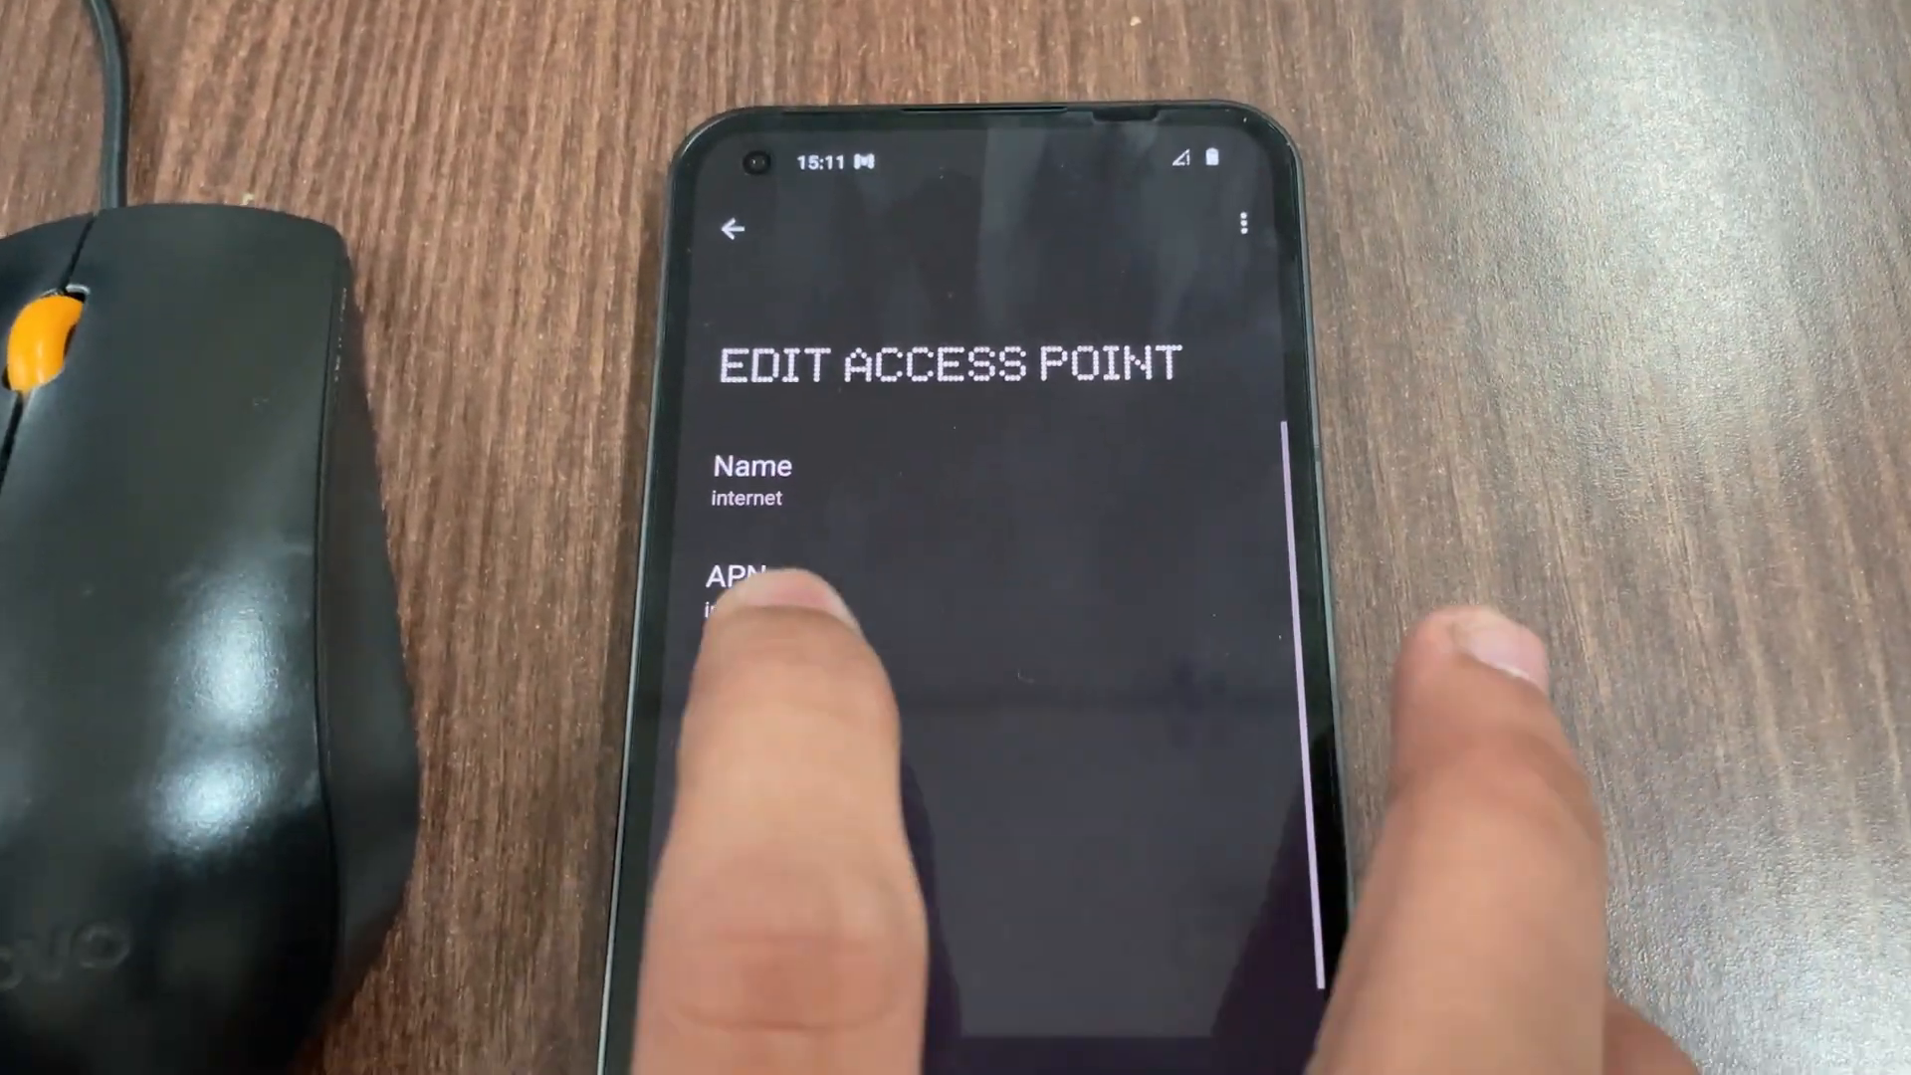
pyautogui.scroll(-3)
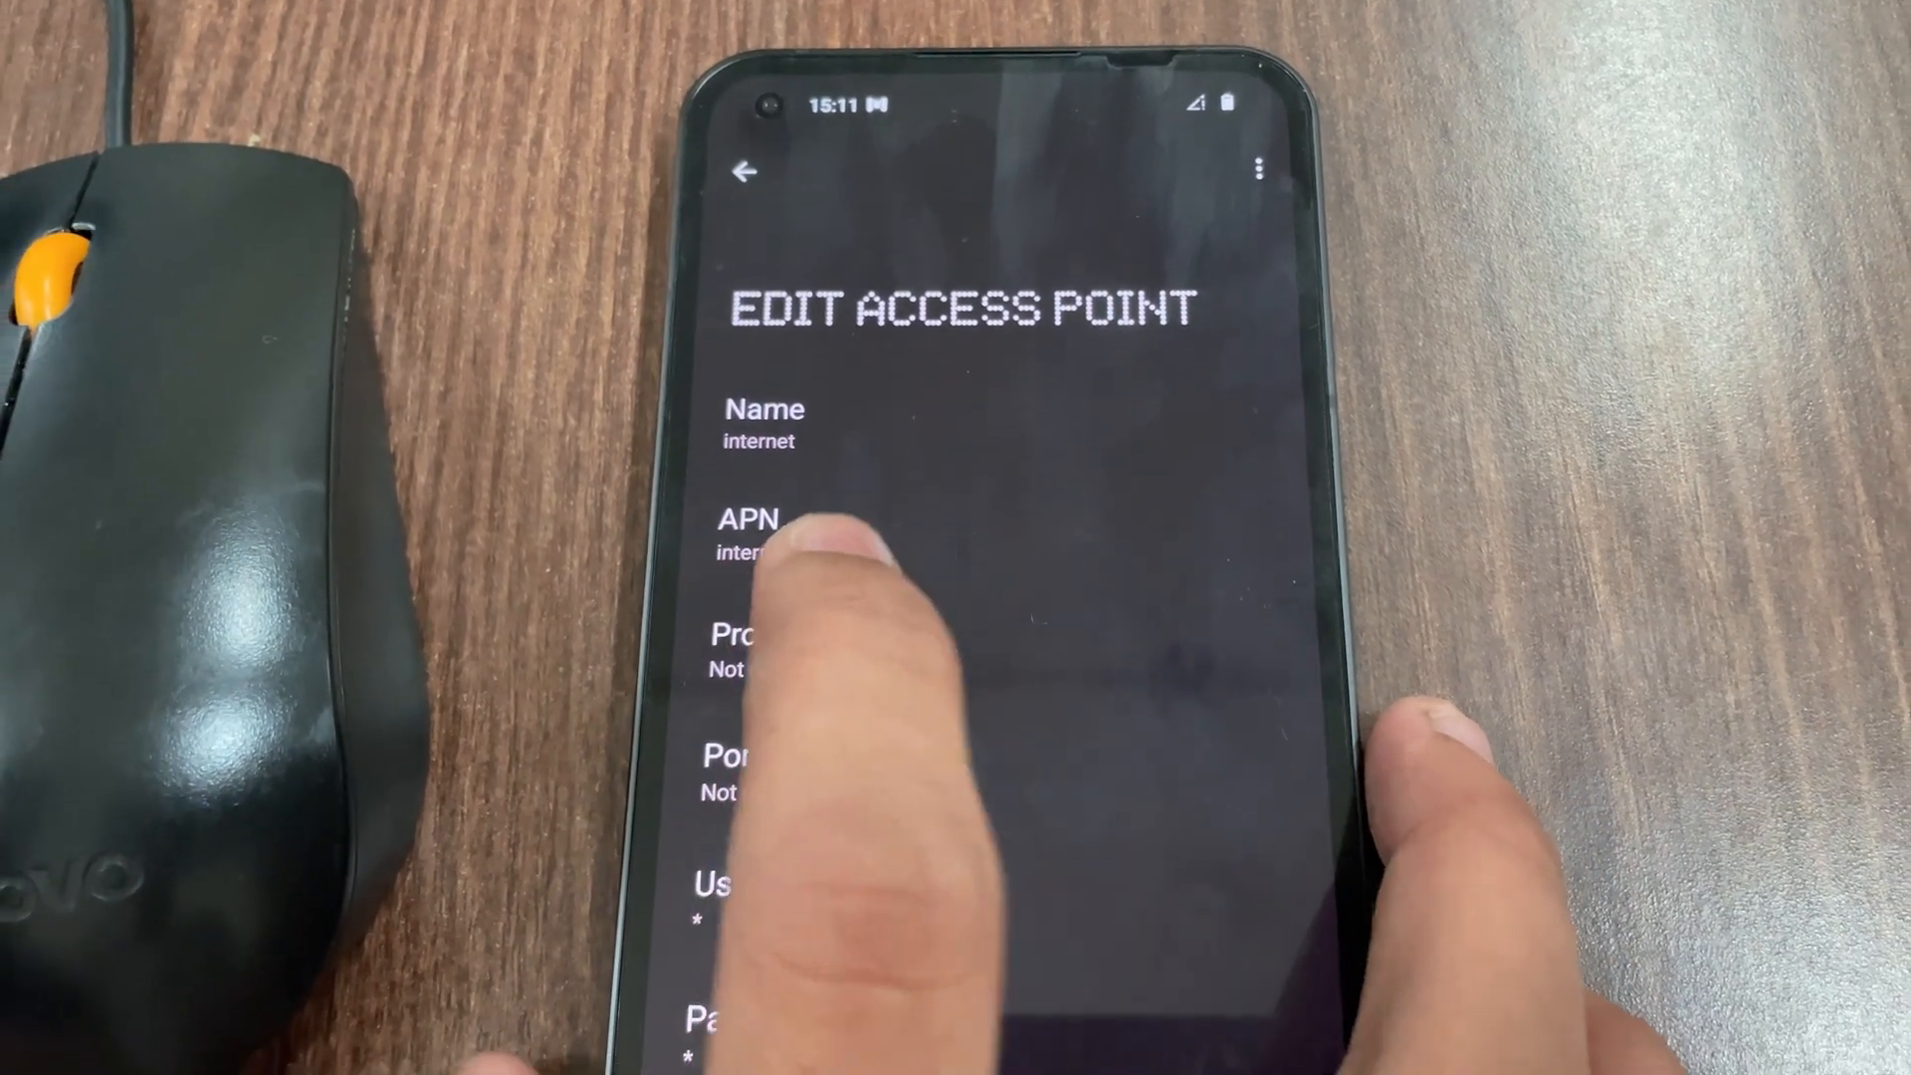
pyautogui.click(744, 170)
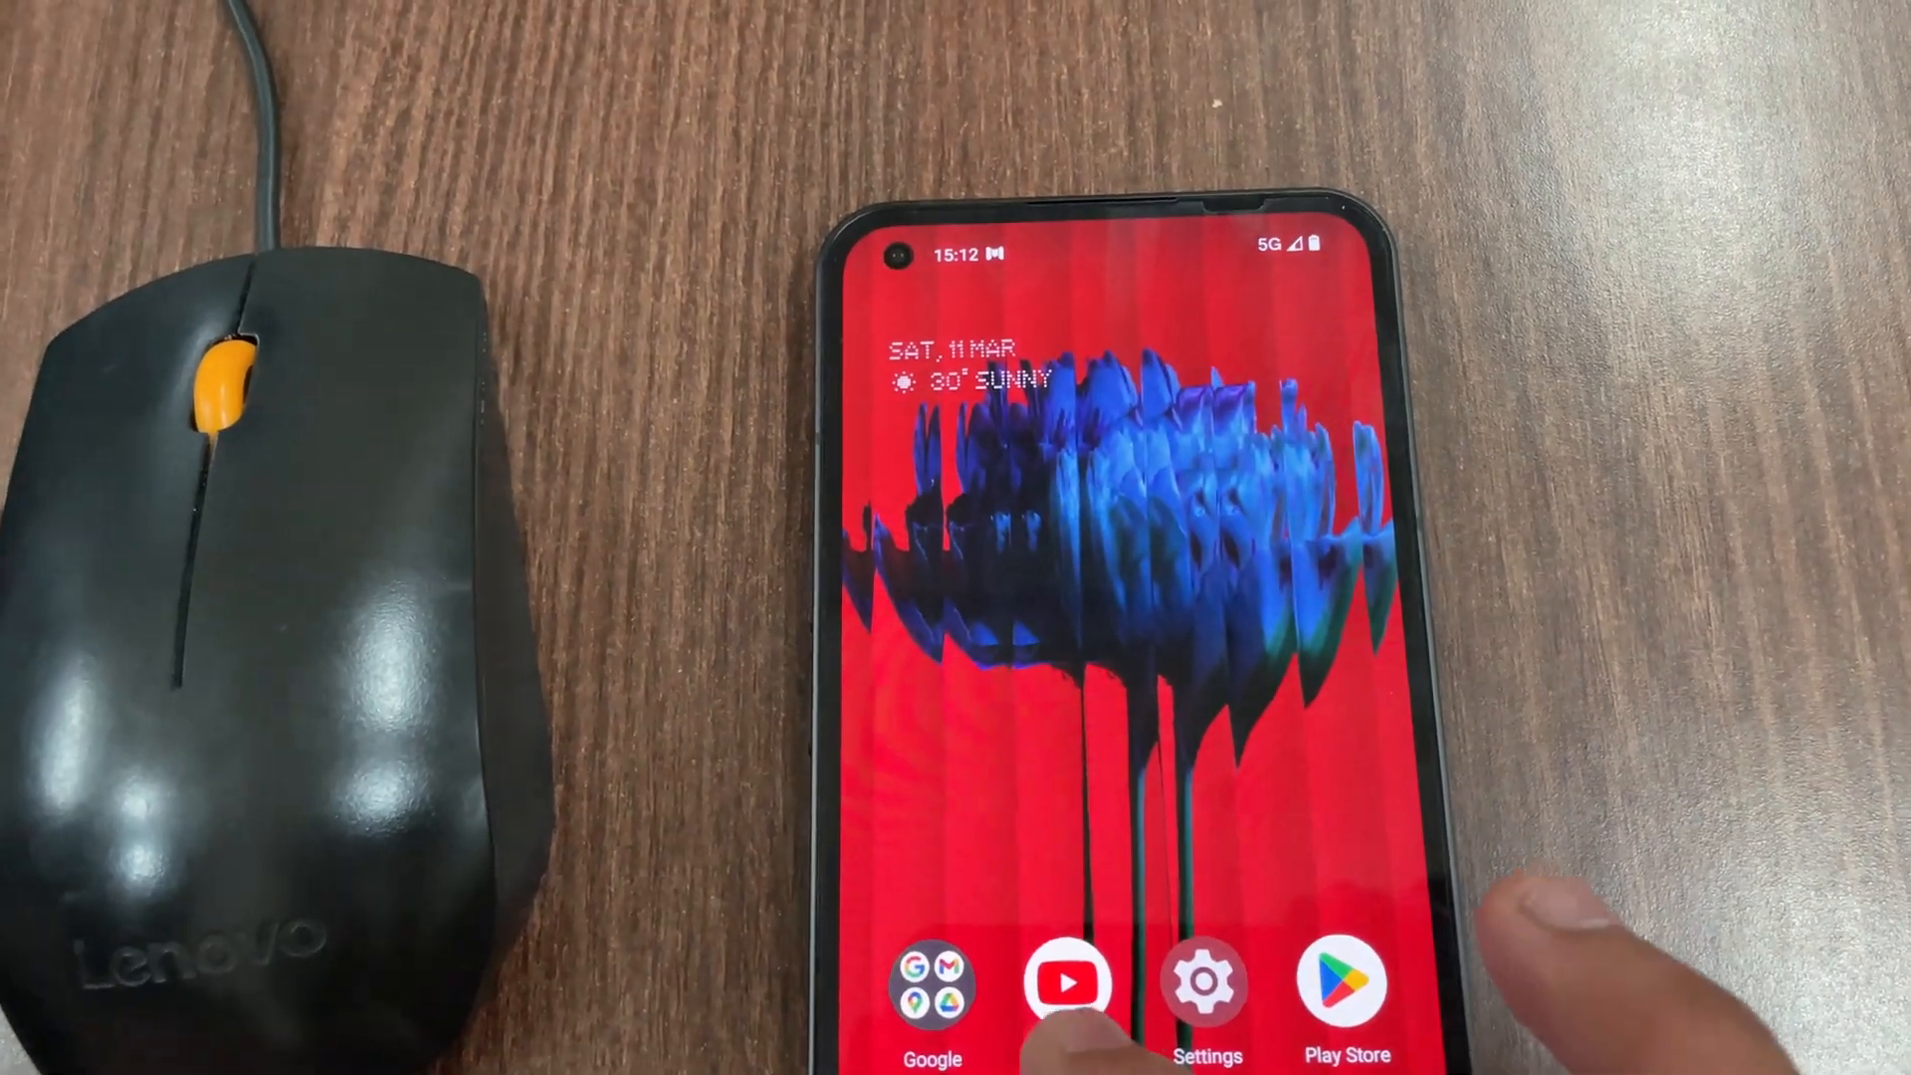
pyautogui.click(1069, 984)
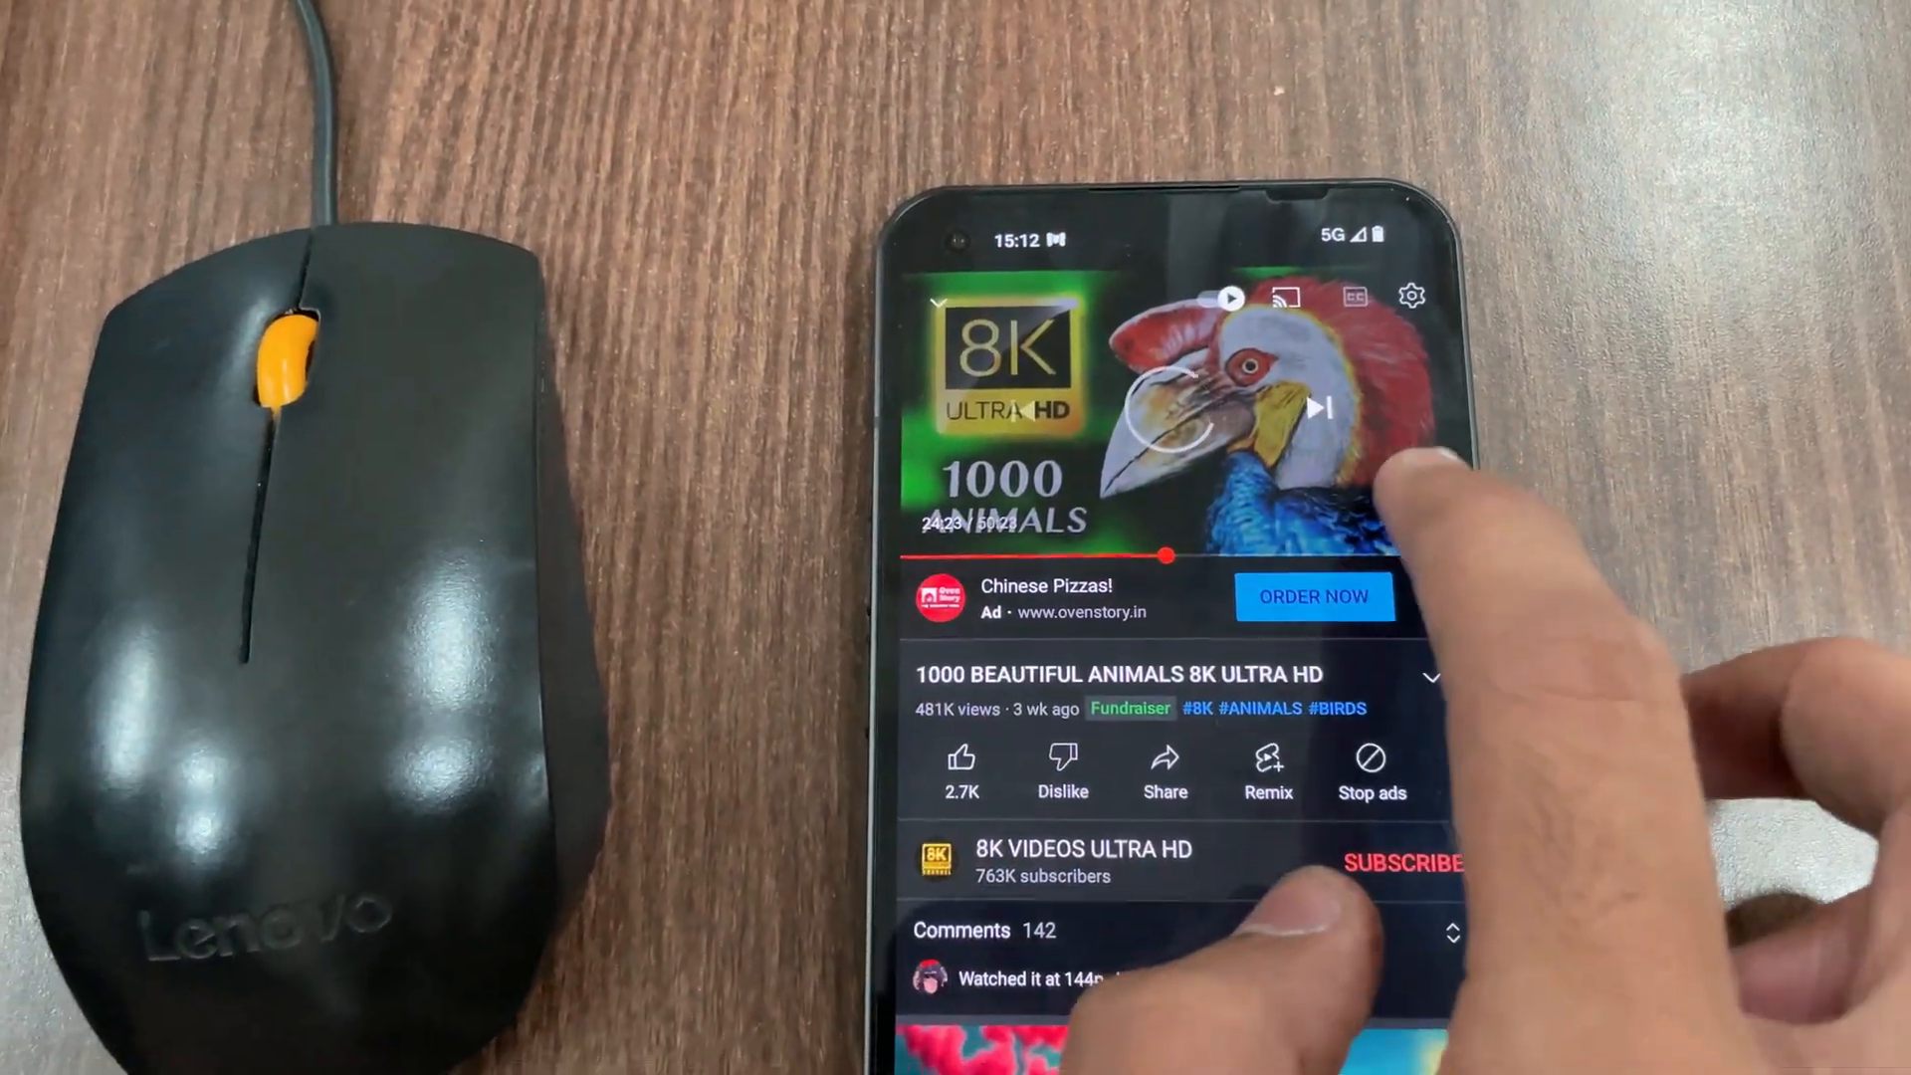